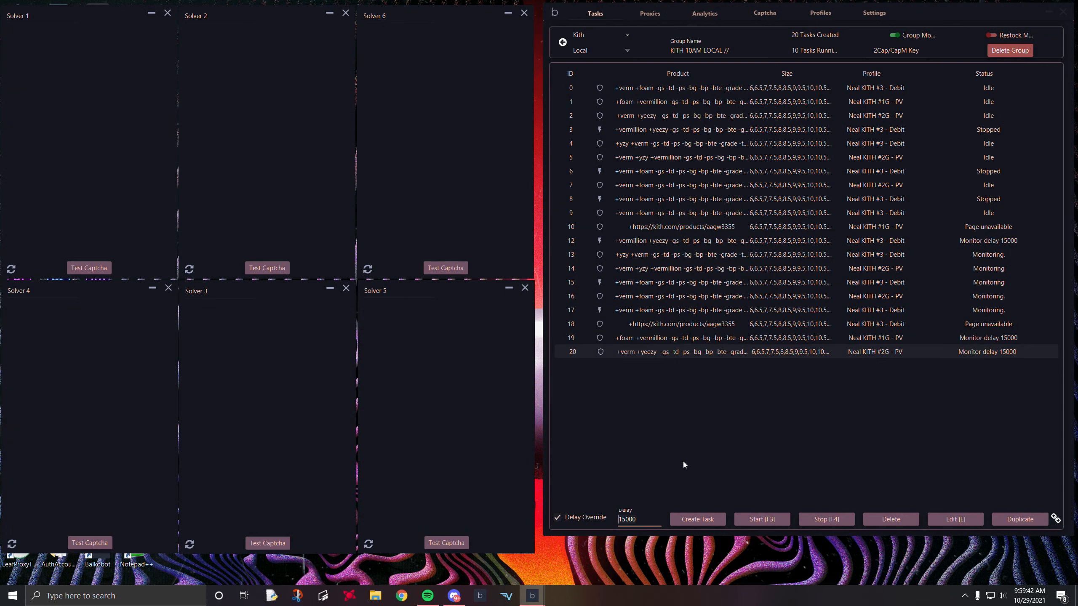
Bring up the Undefeated UNDF 8AM group with its five idle tasks.
type("500")
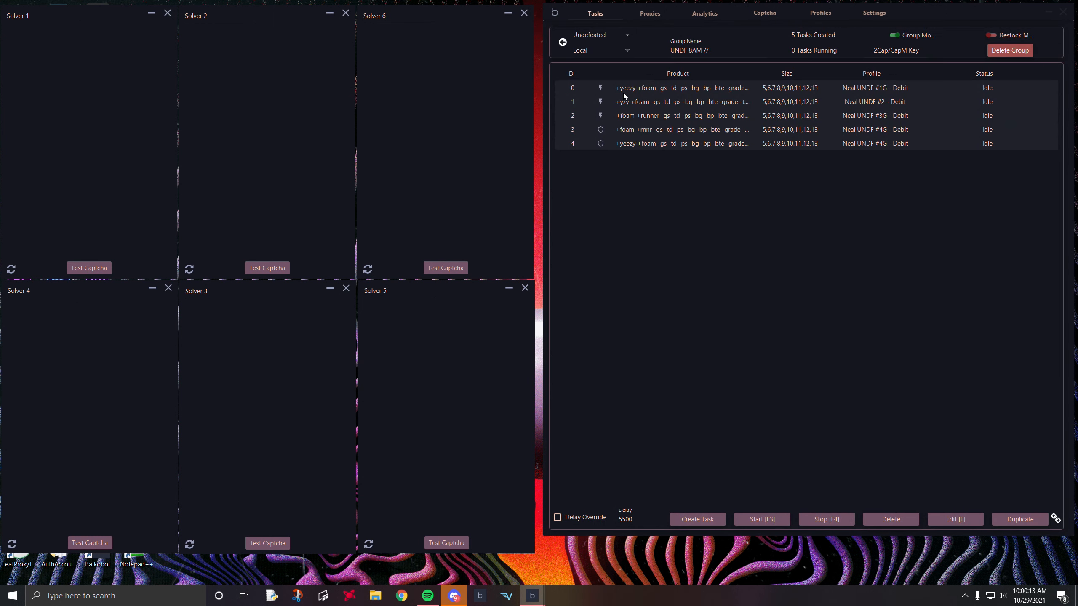
Start all five Undefeated tasks, then return to the Kith 10AM group.
left_click(761, 518)
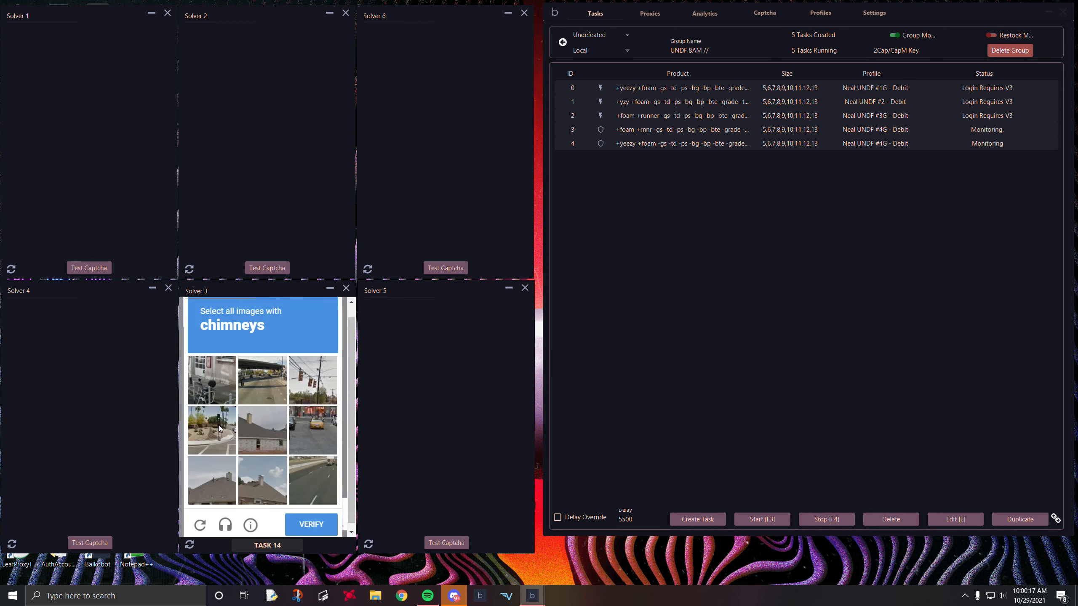
left_click(310, 525)
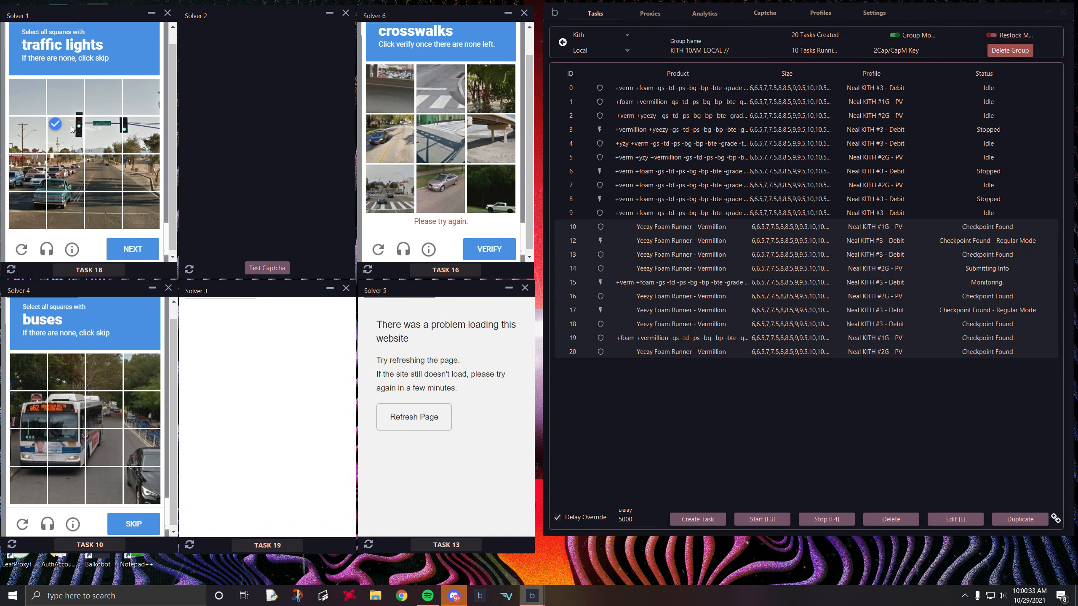
Answer the traffic-light and bus captchas so Kith task 14 reaches Checkout Successful.
left_click(132, 249)
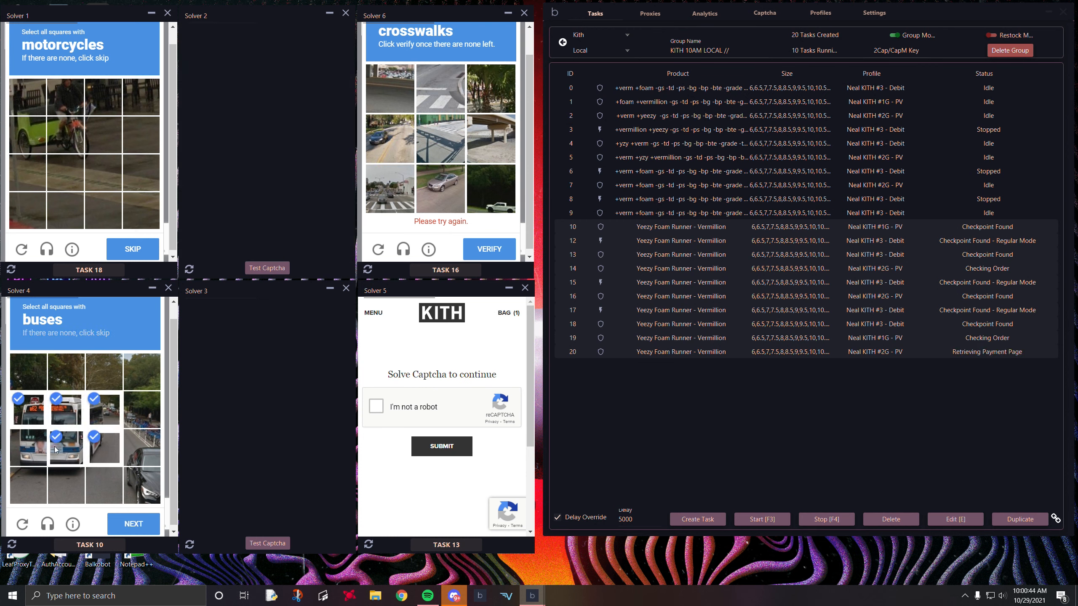
left_click(133, 523)
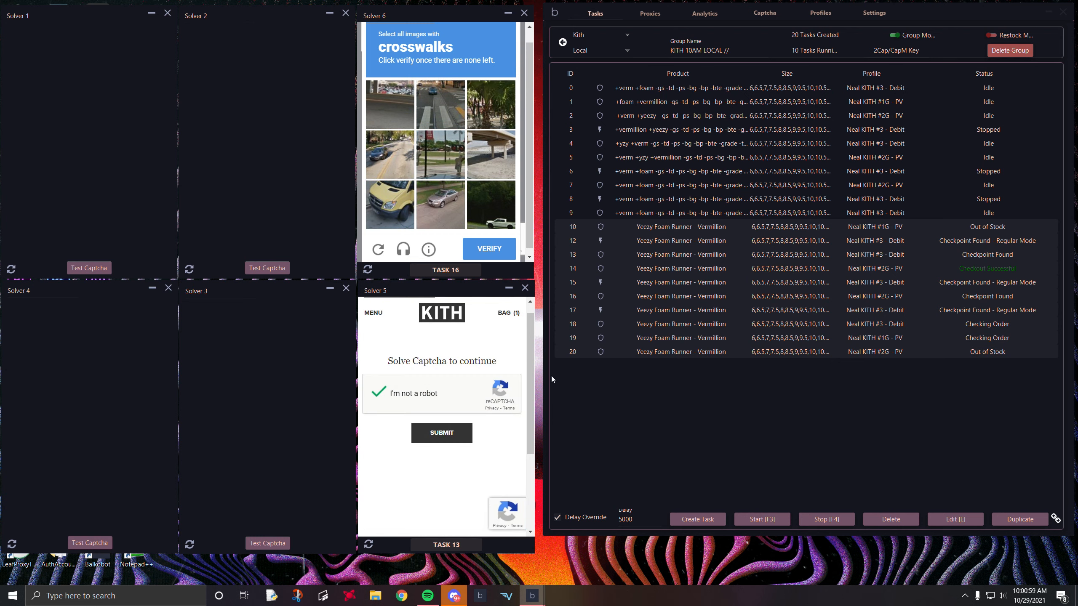
mouse_move(987, 311)
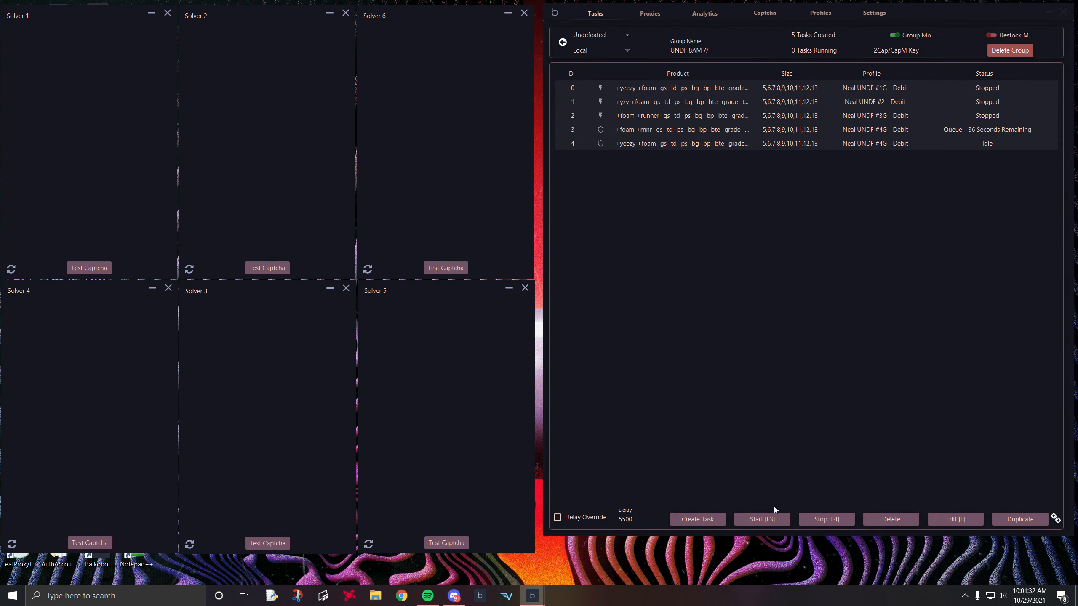
Start all five Undefeated 8AM tasks again.
left_click(761, 519)
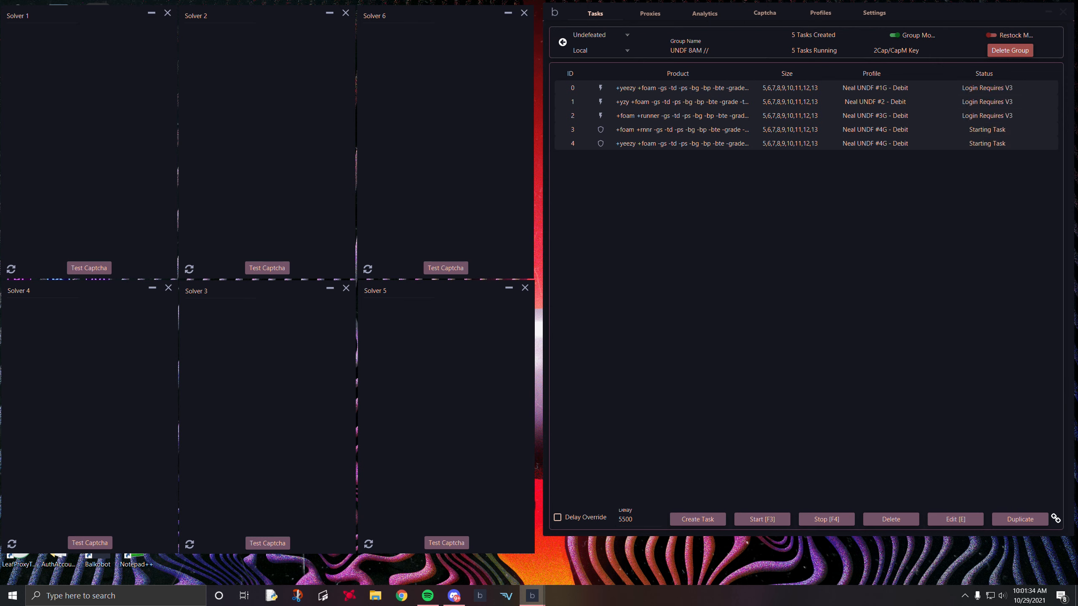